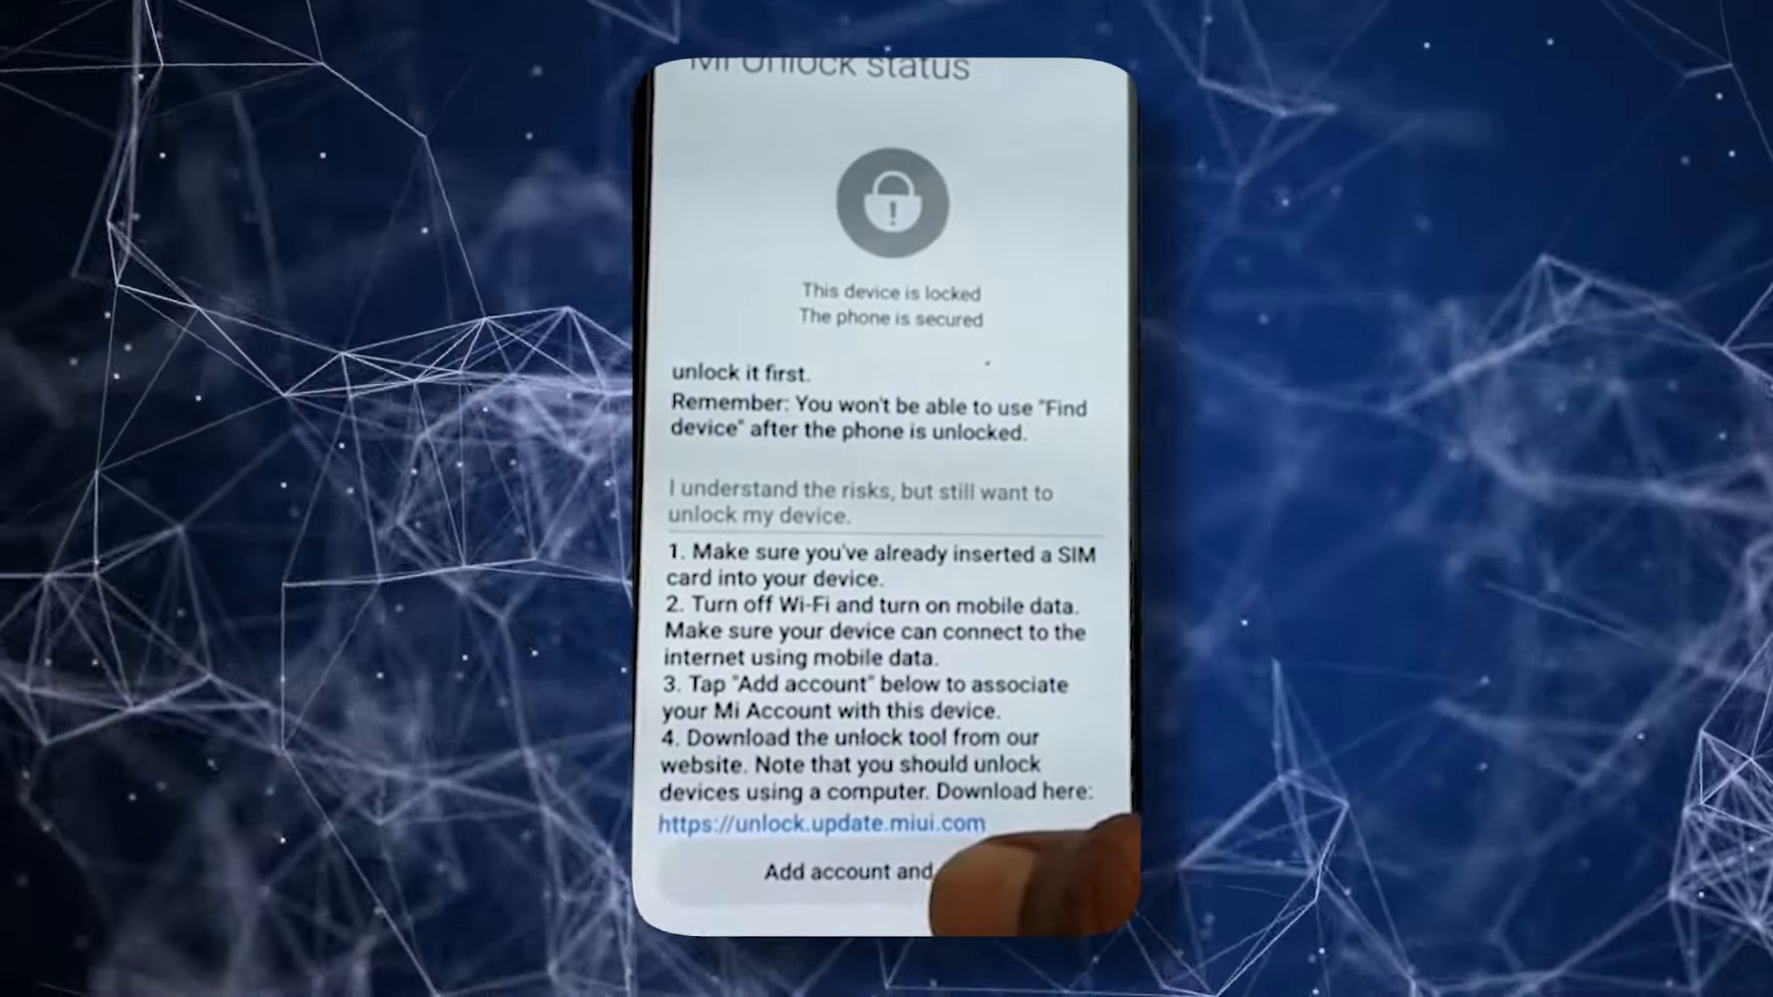
Attempt to link the Mi Account with the device in Mi Unlock status, twice
{"action": "left_click", "coordinate": [862, 872]}
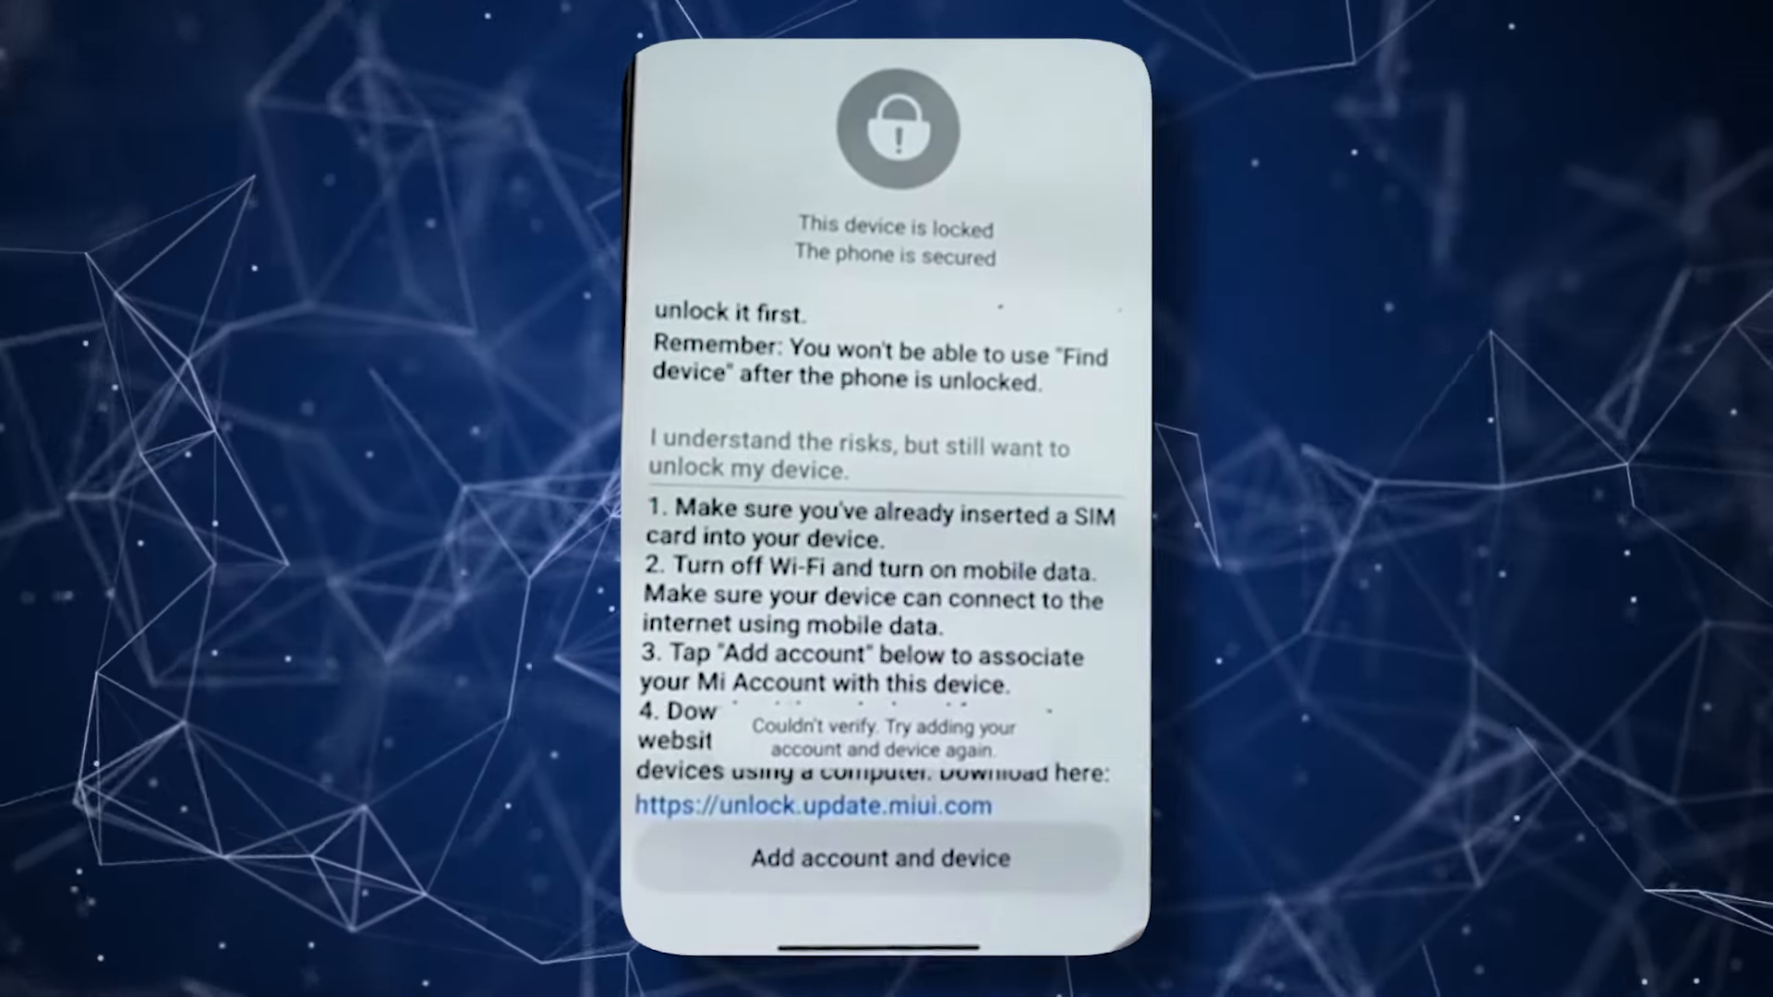
{"action": "left_click", "coordinate": [876, 857]}
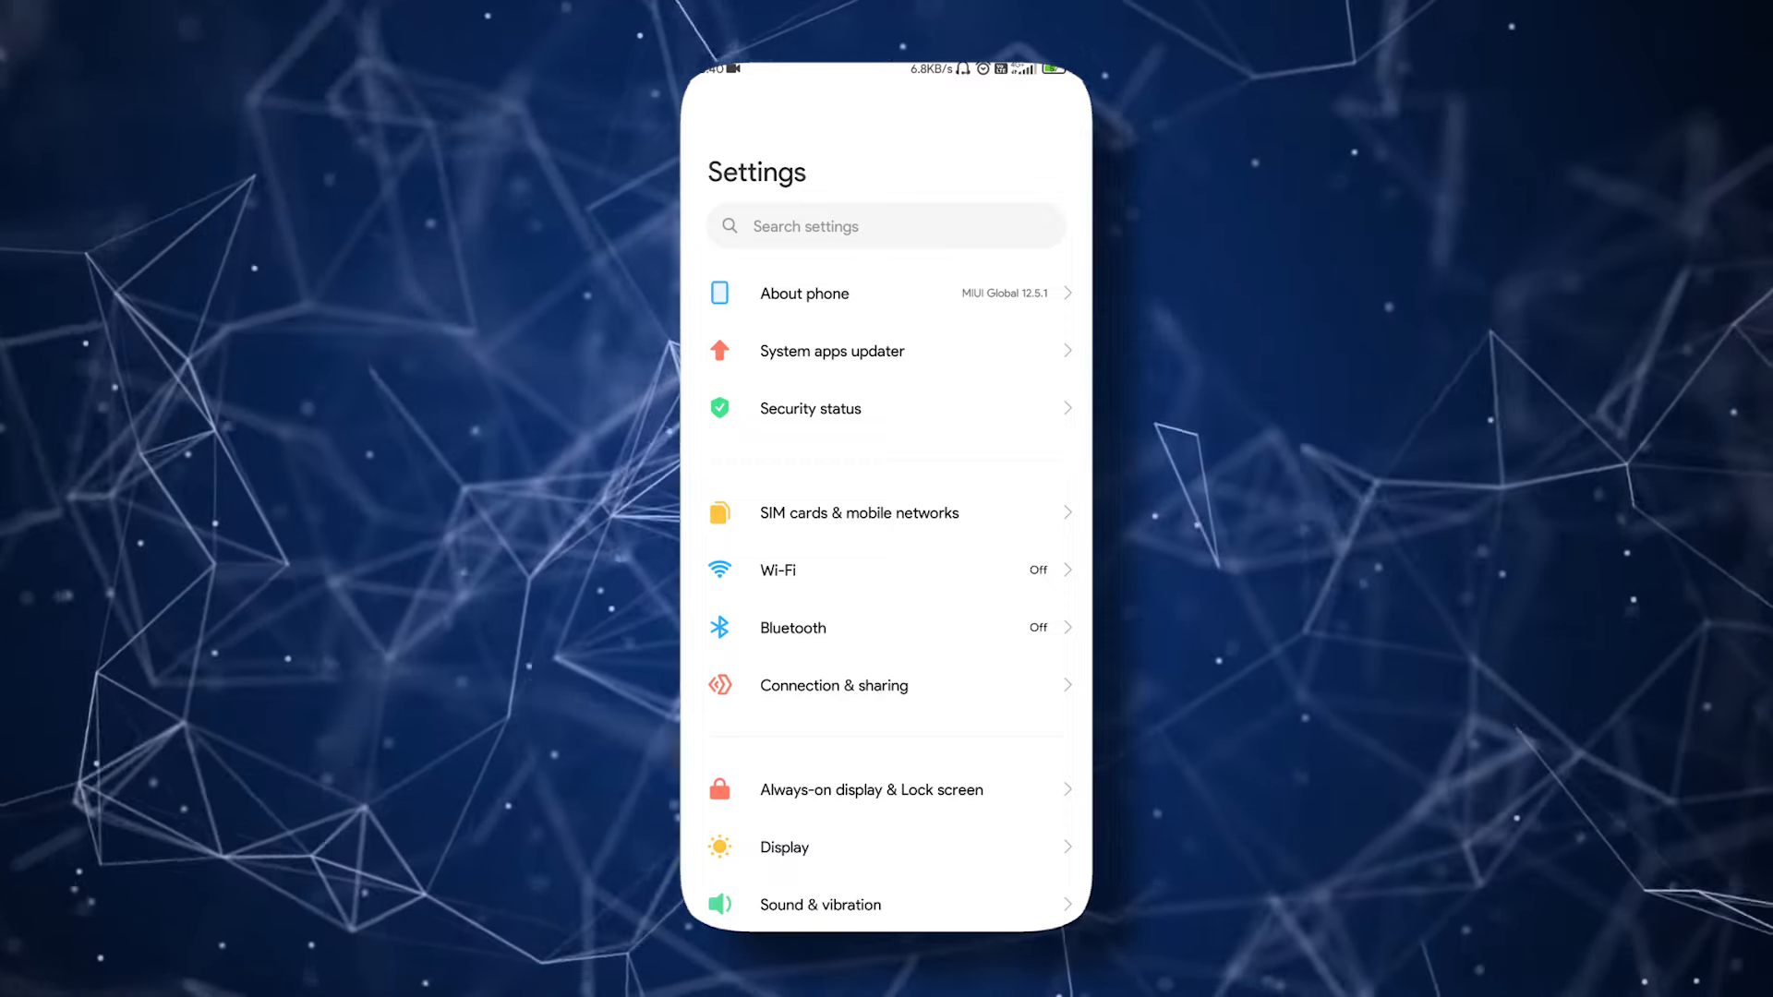
Enable developer mode from About phone via the MIUI version entry
{"action": "left_click", "coordinate": [803, 294]}
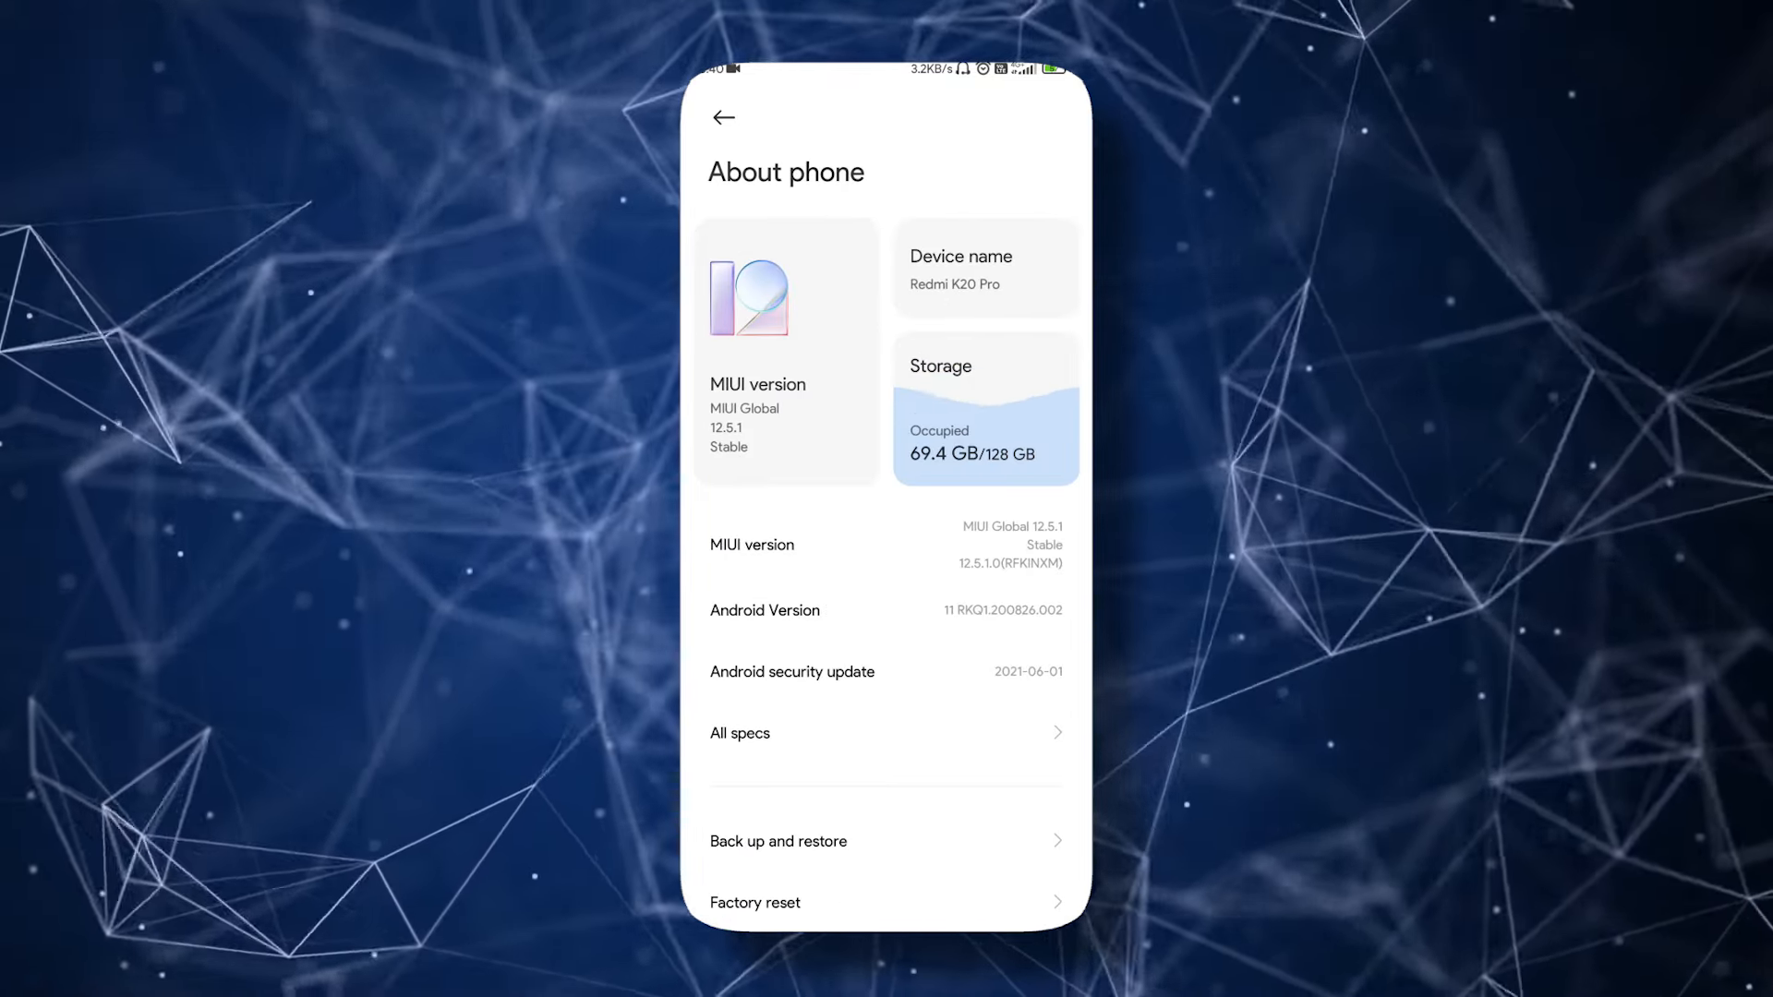
{"action": "left_click", "coordinate": [1029, 543]}
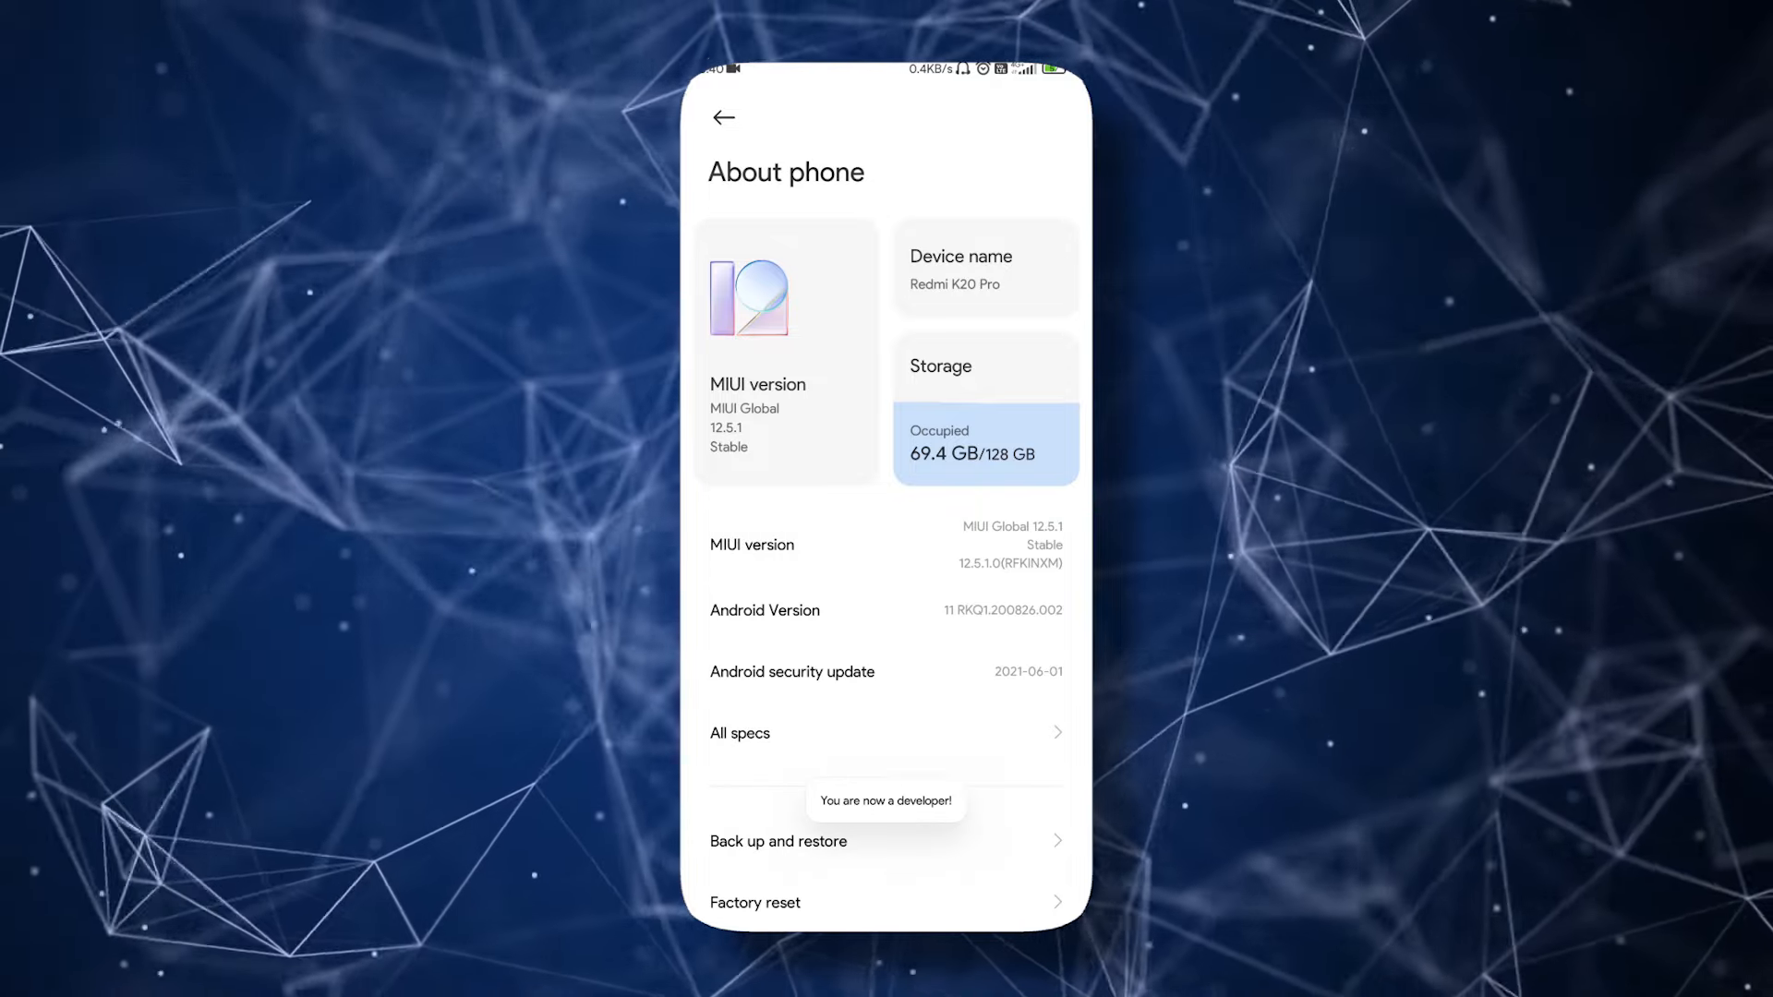
{"action": "left_click", "coordinate": [724, 118]}
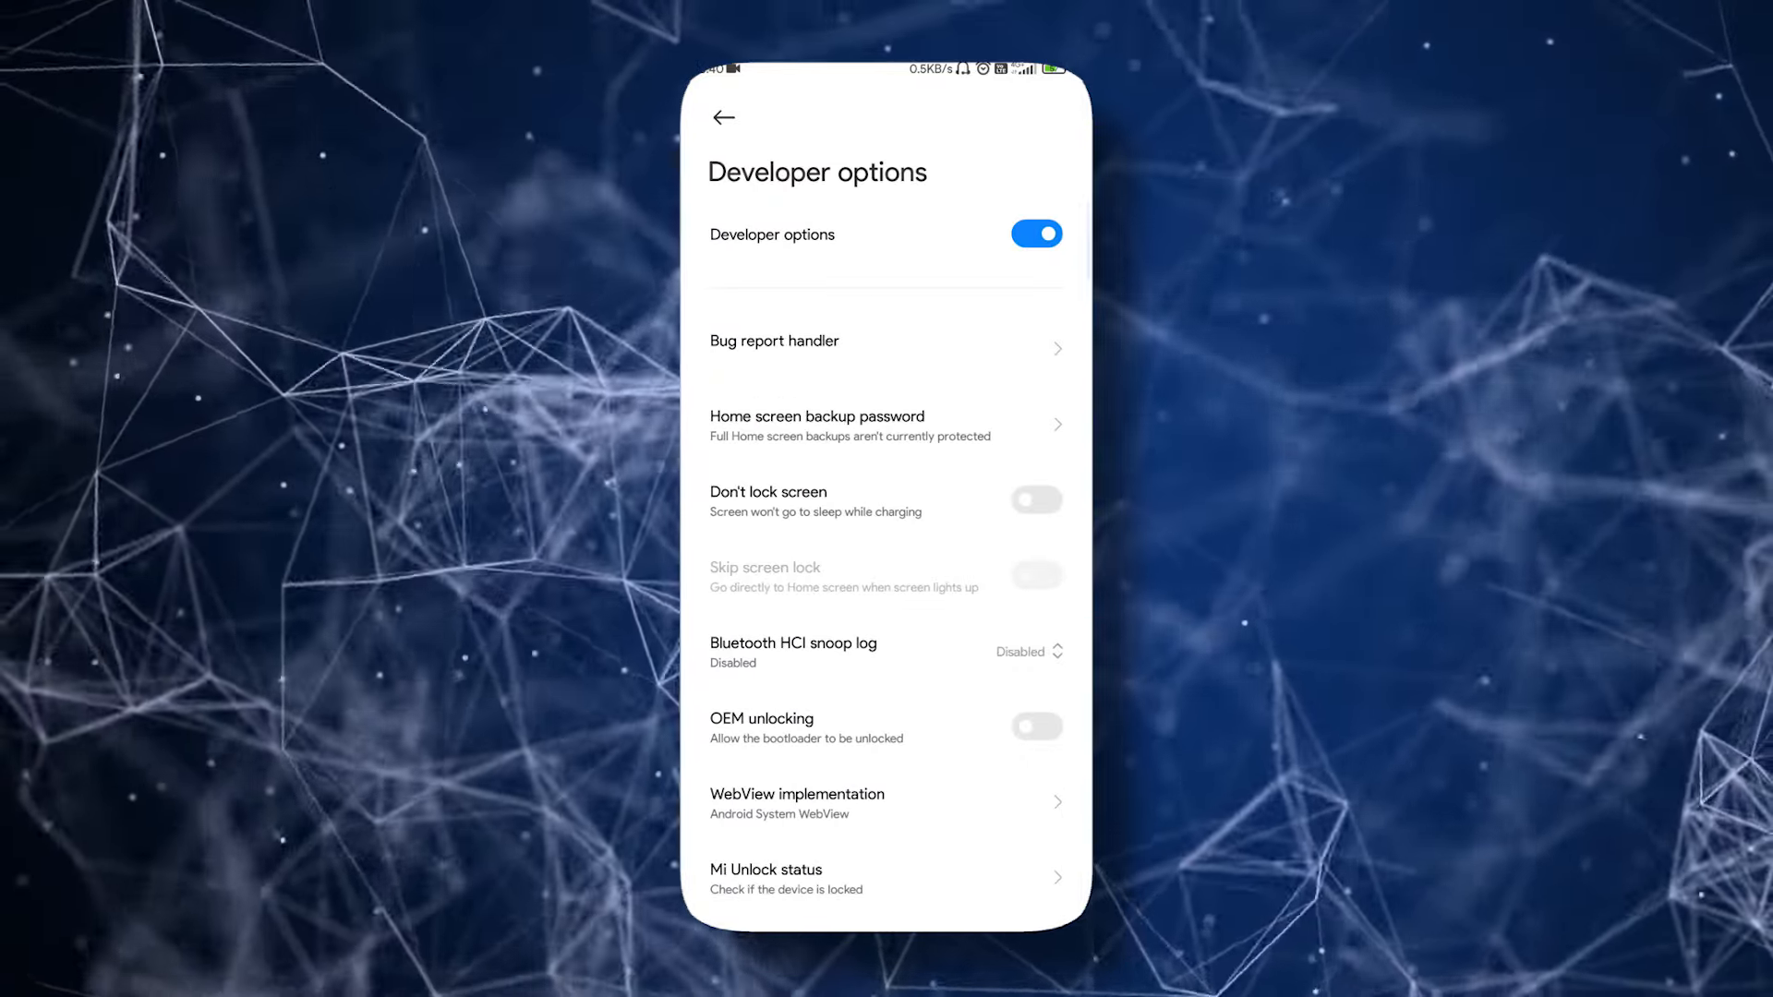
Turn on USB debugging and OEM unlocking, accepting both warning dialogs
{"action": "scroll", "scroll_direction": "down", "scroll_amount": 3}
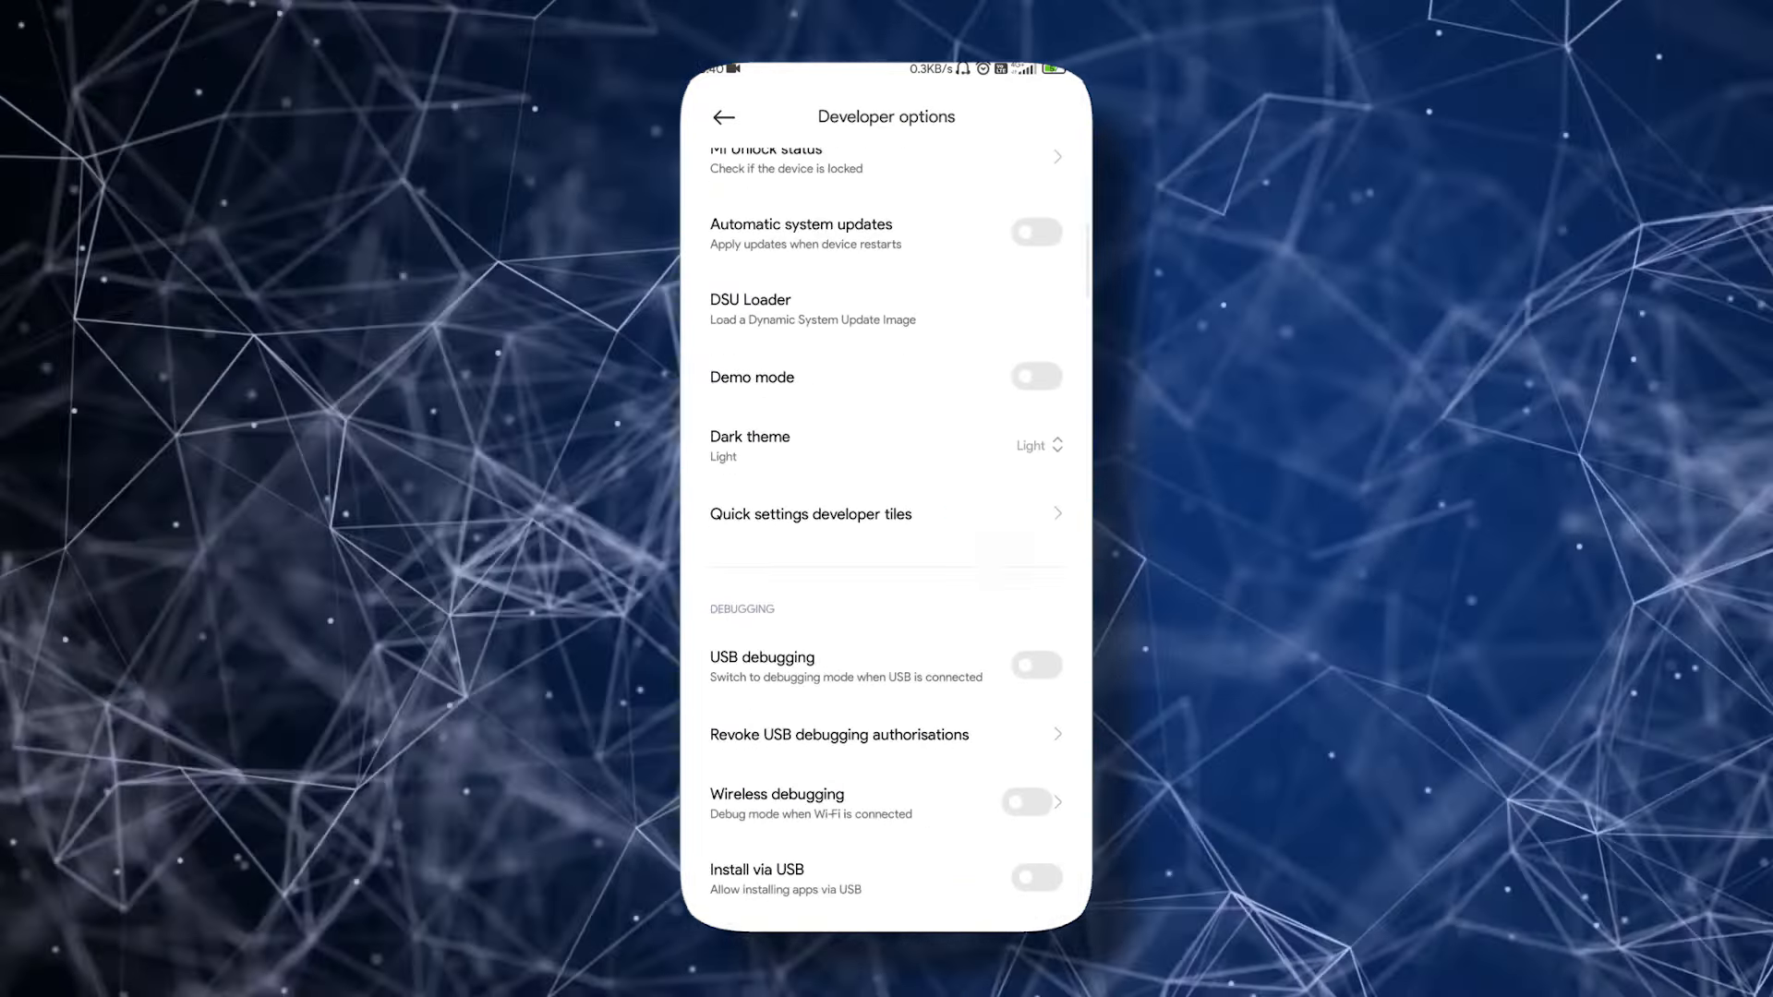
{"action": "left_click", "coordinate": [1030, 663]}
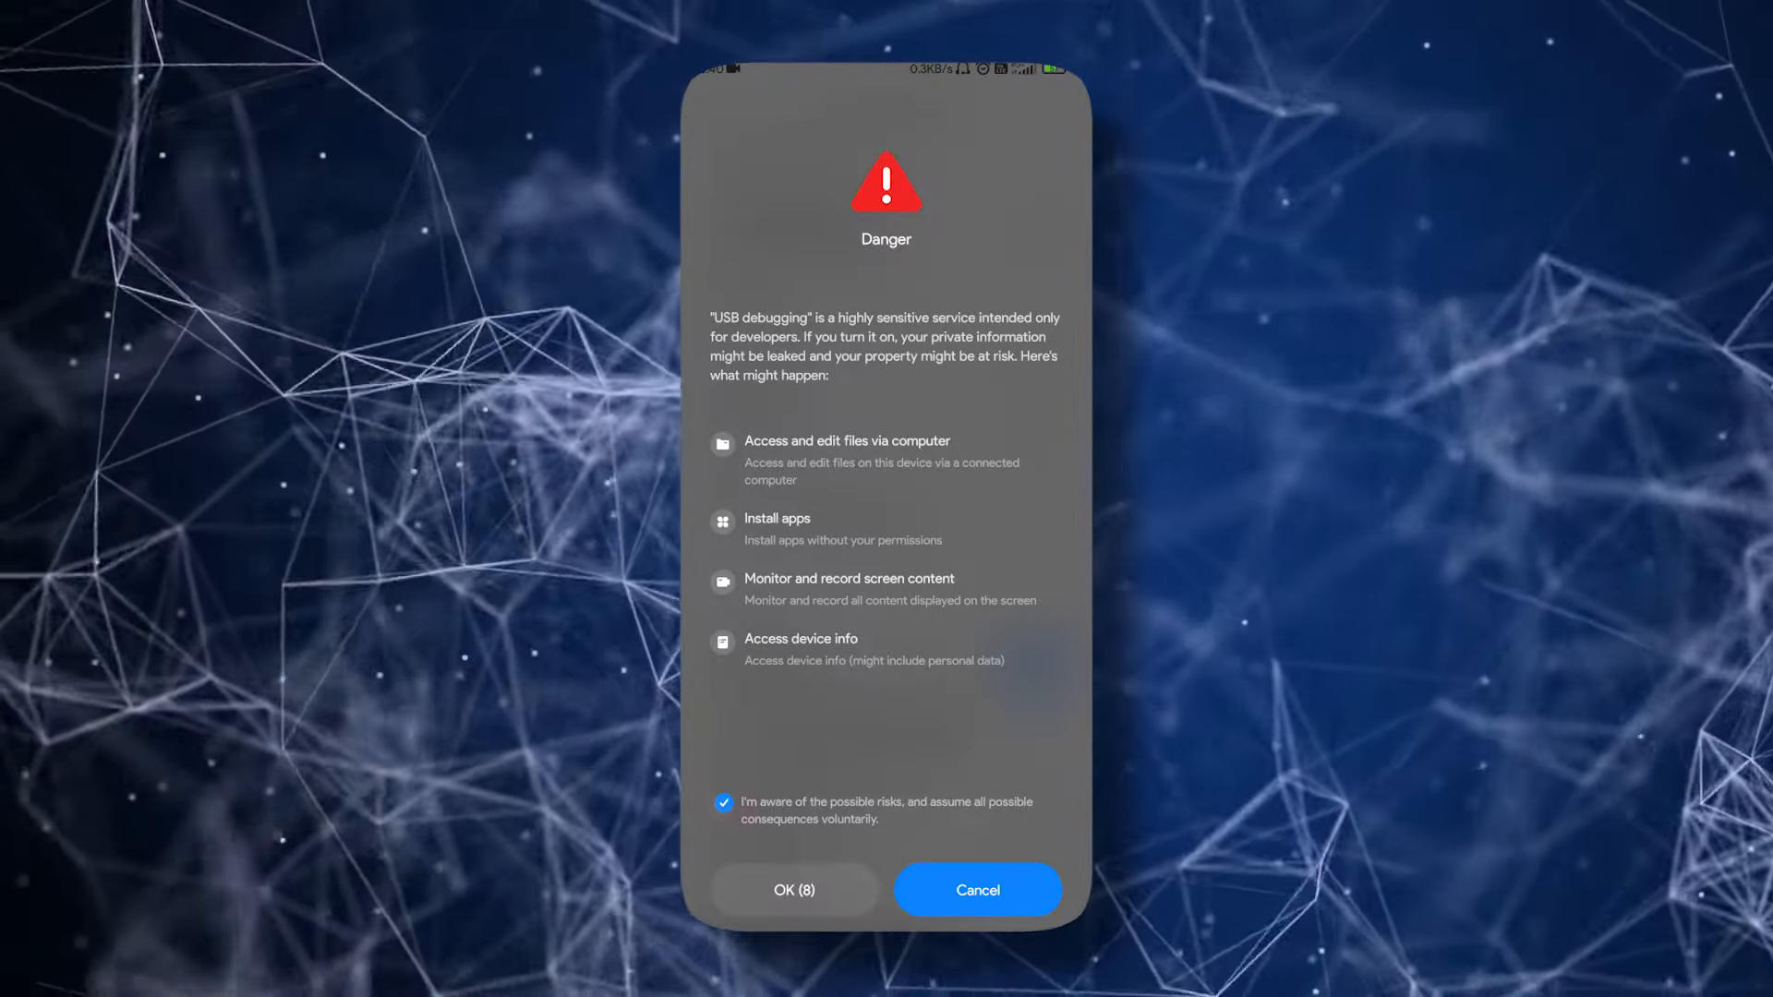
{"action": "left_click", "coordinate": [792, 891]}
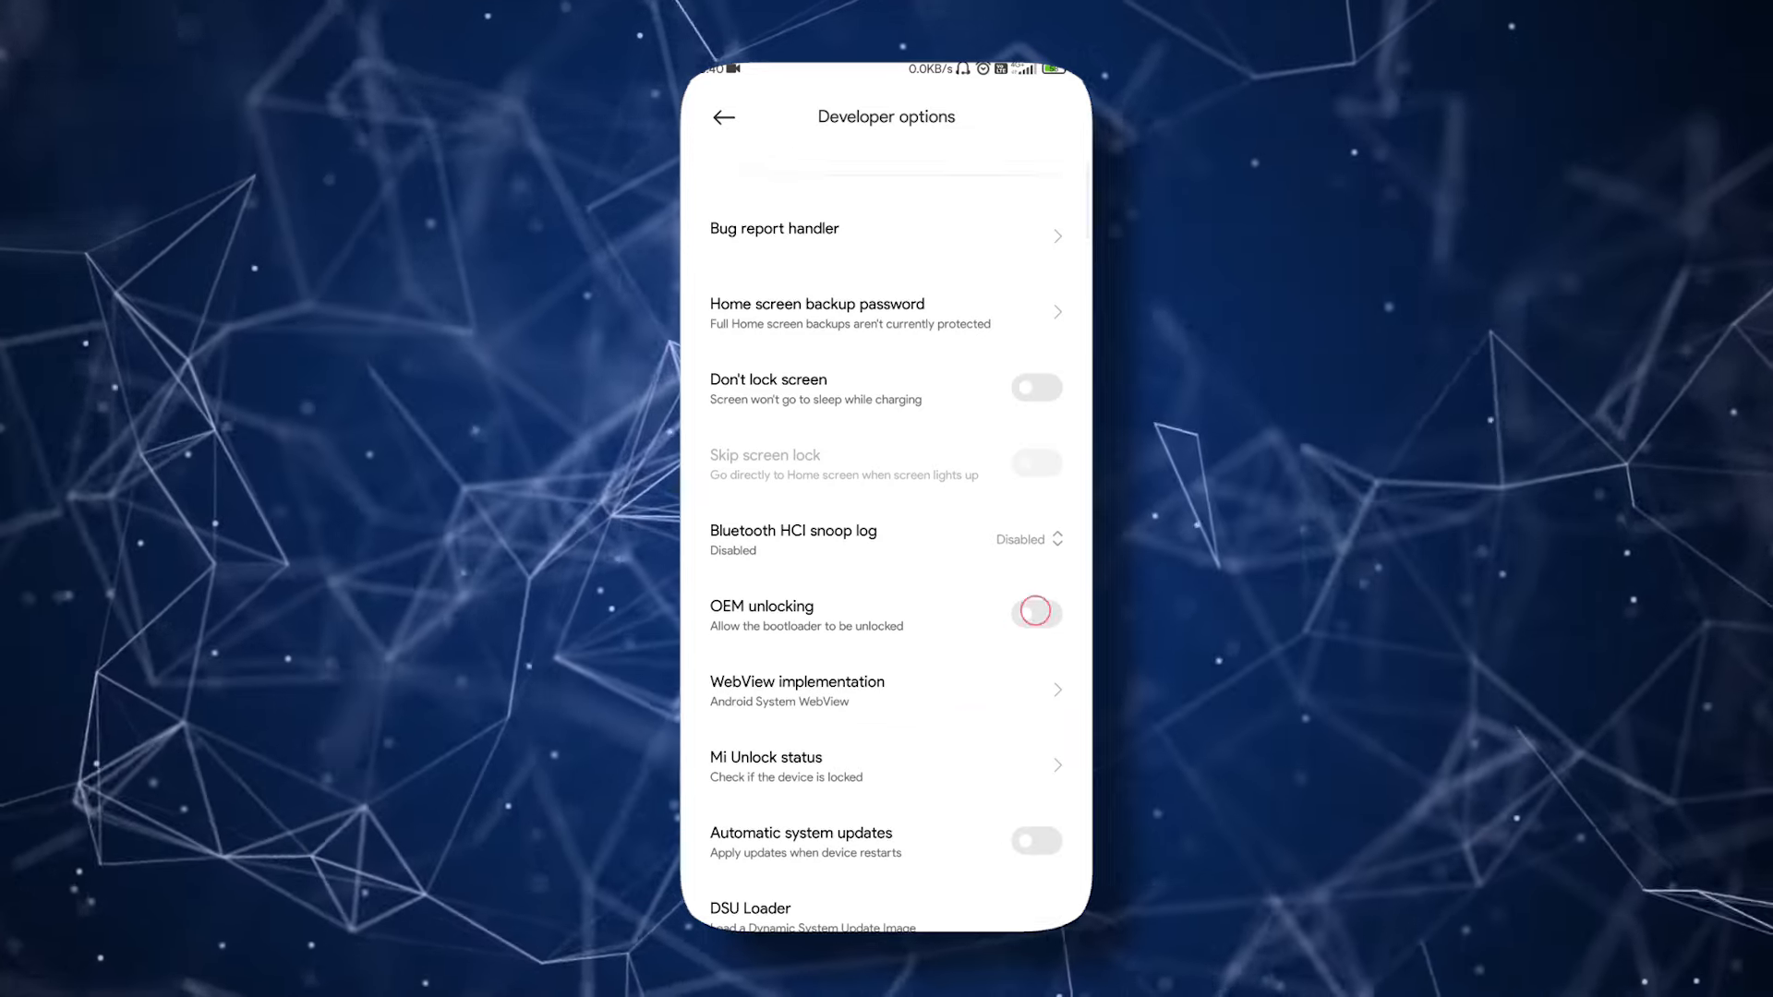
{"action": "left_click", "coordinate": [1035, 611]}
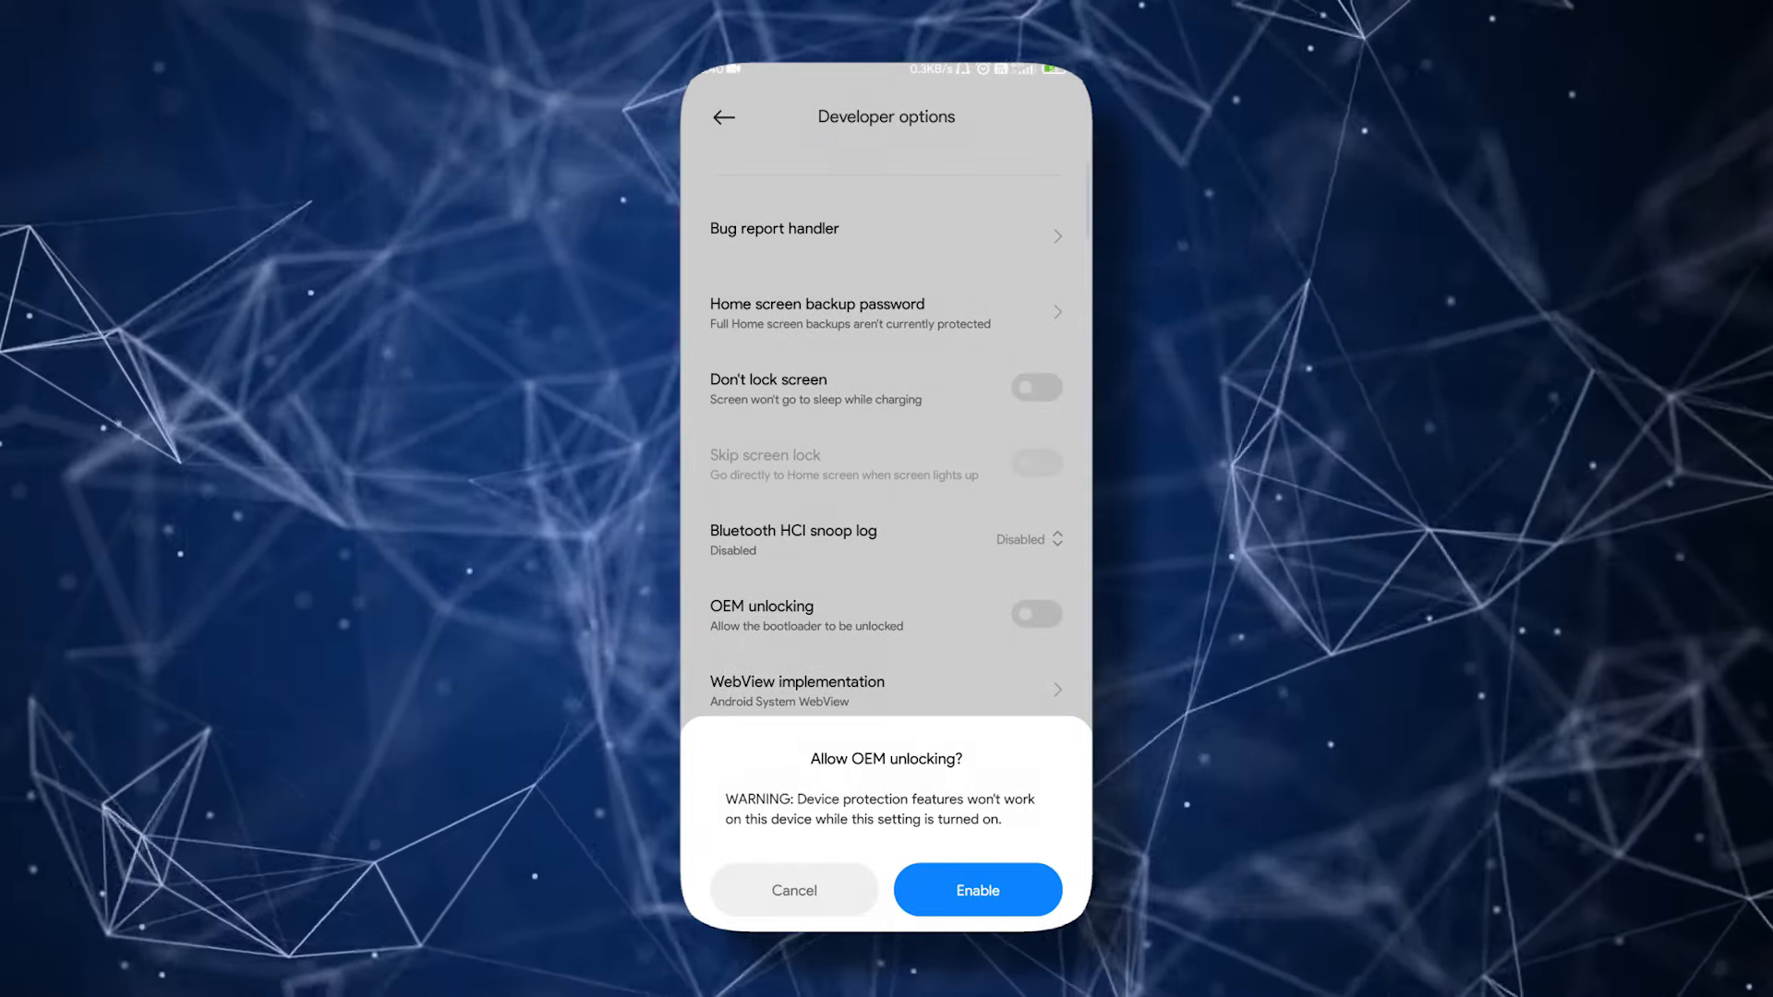
{"action": "left_click", "coordinate": [975, 890]}
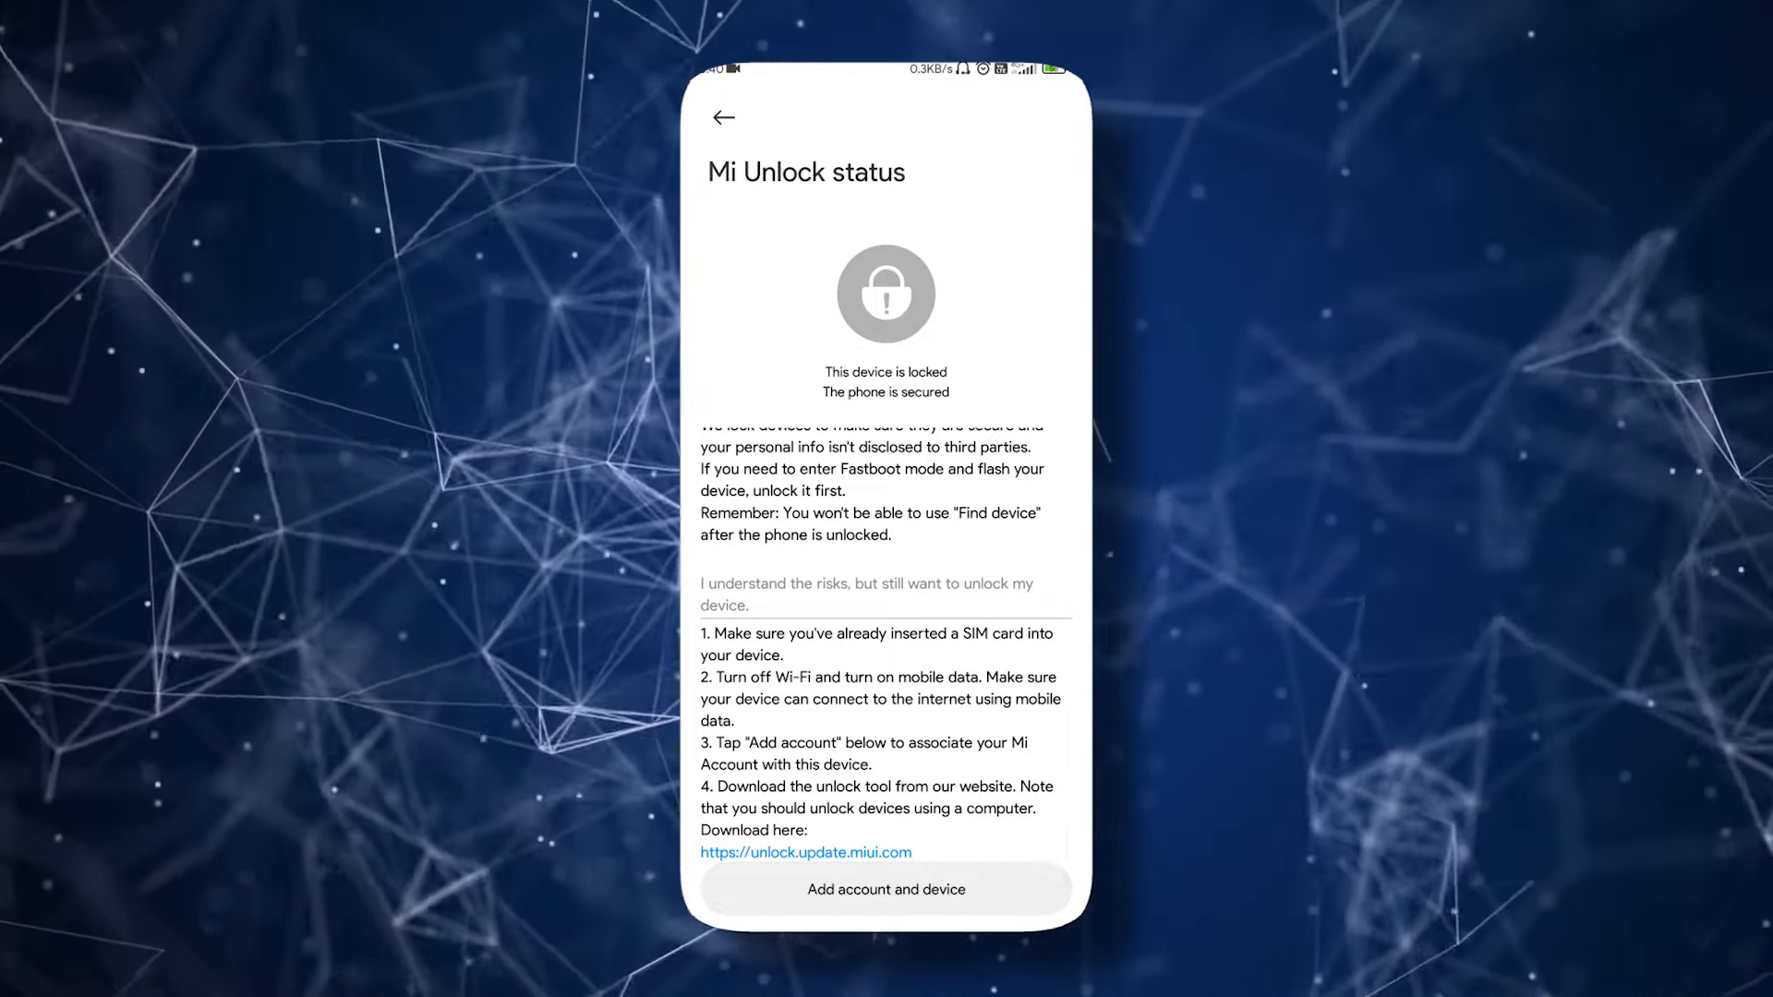
Request 'Add account and device' in Mi Unlock status
{"action": "left_click", "coordinate": [885, 888]}
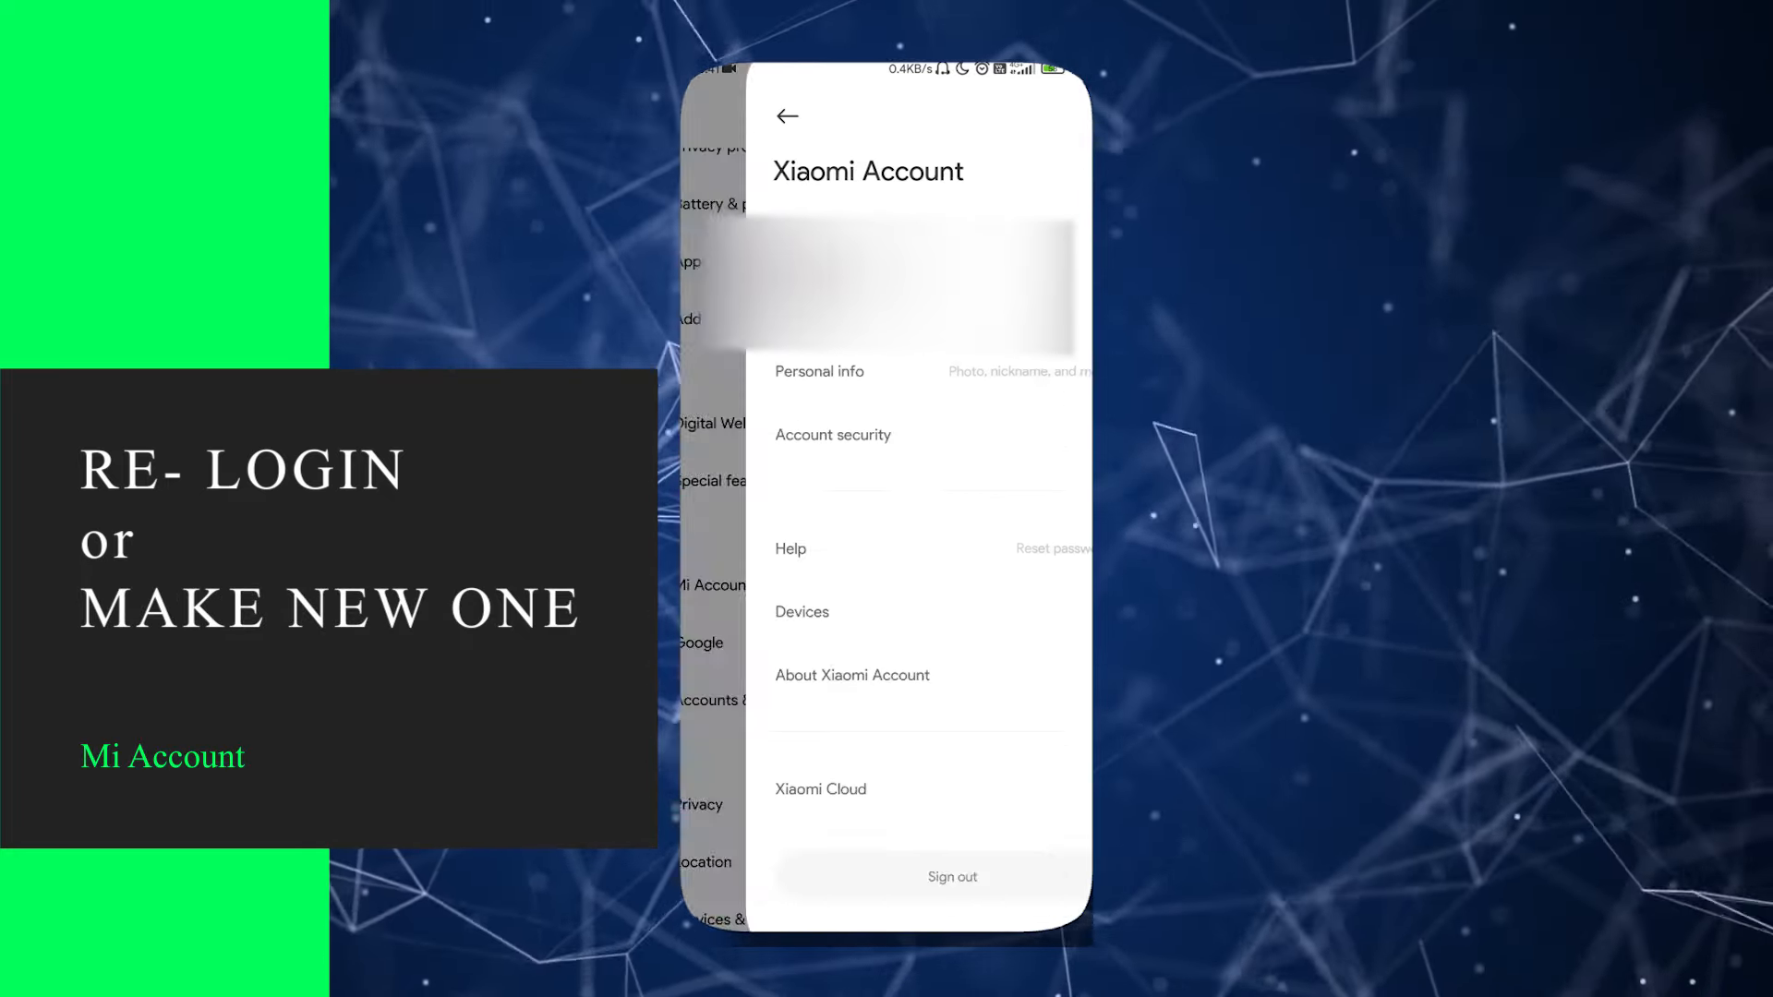
Sign out of the Xiaomi Account to re-login, then return to Developer options
{"action": "left_click", "coordinate": [954, 875]}
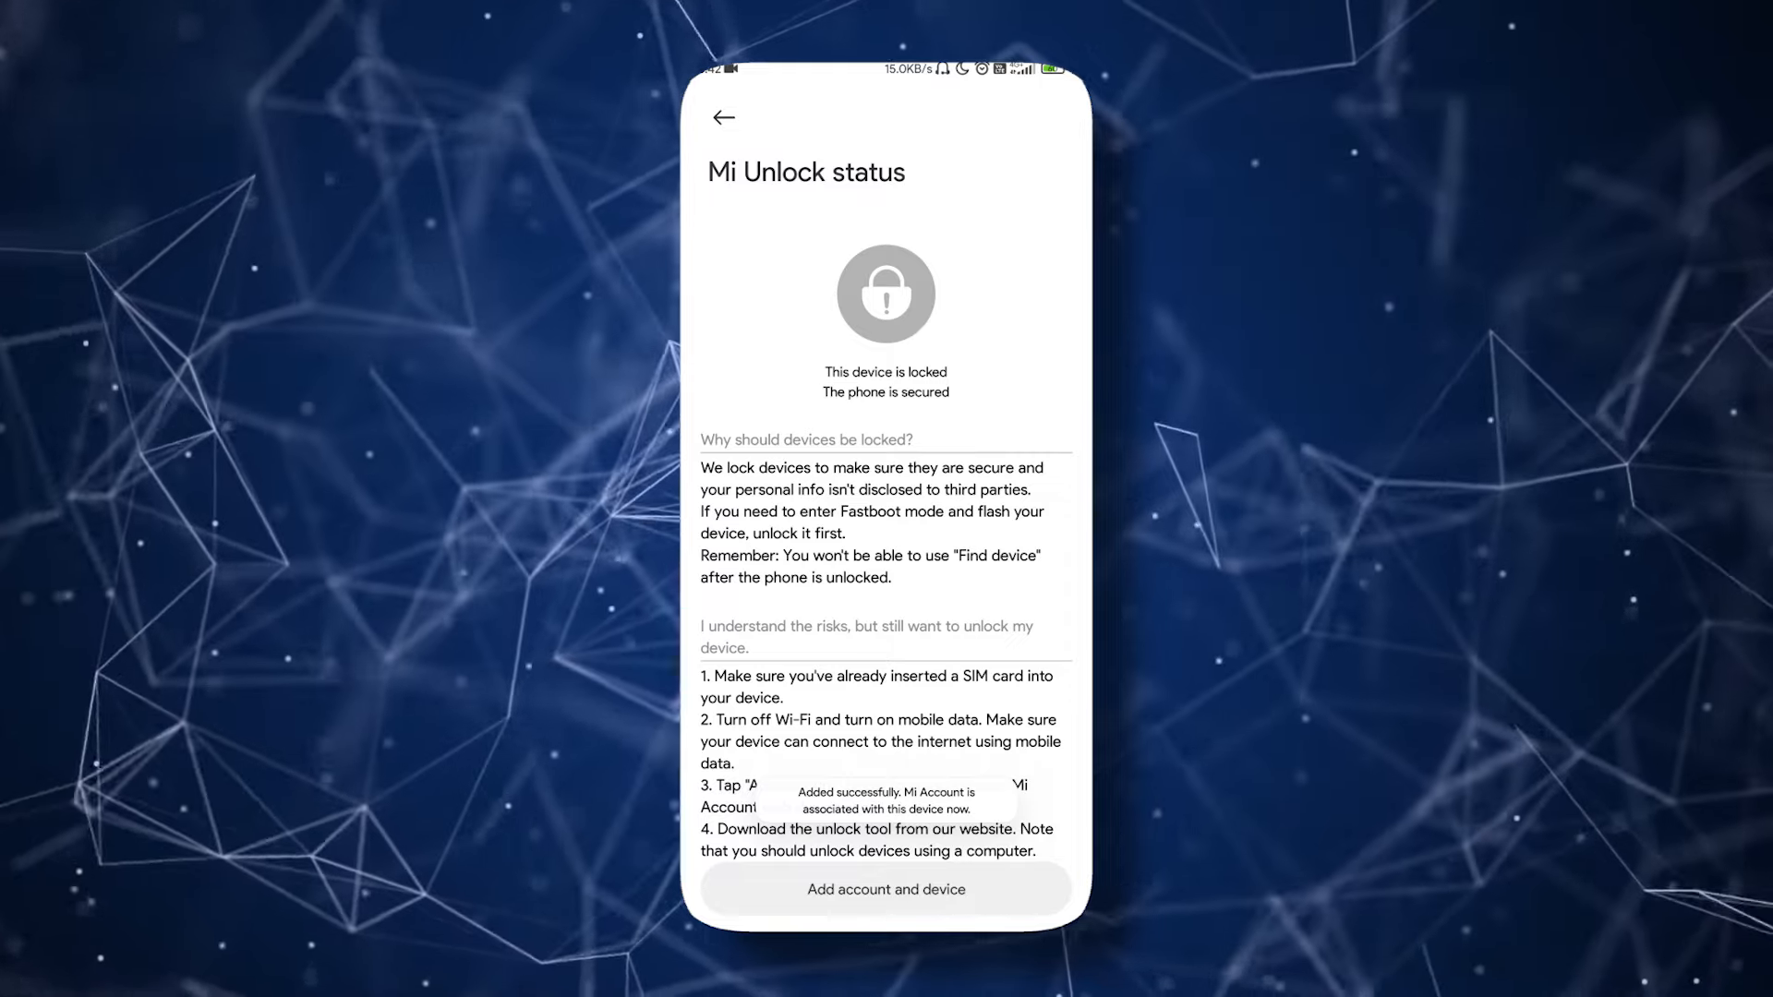
{"action": "left_click", "coordinate": [724, 116]}
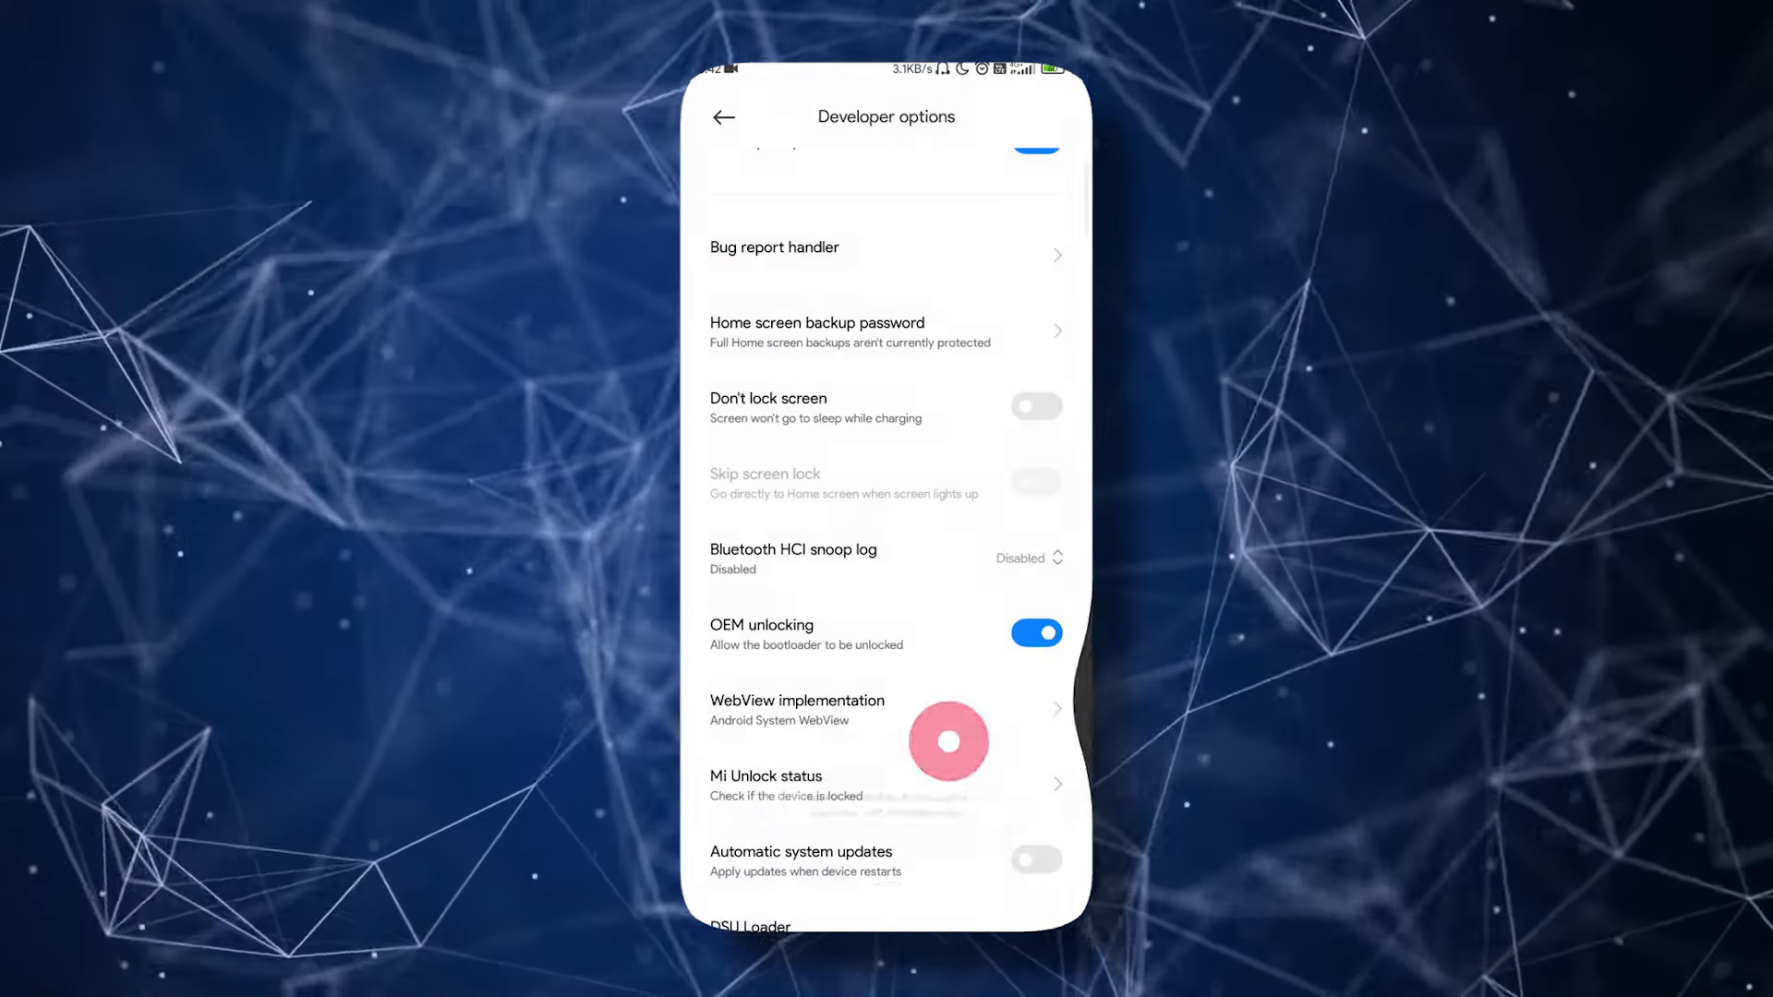